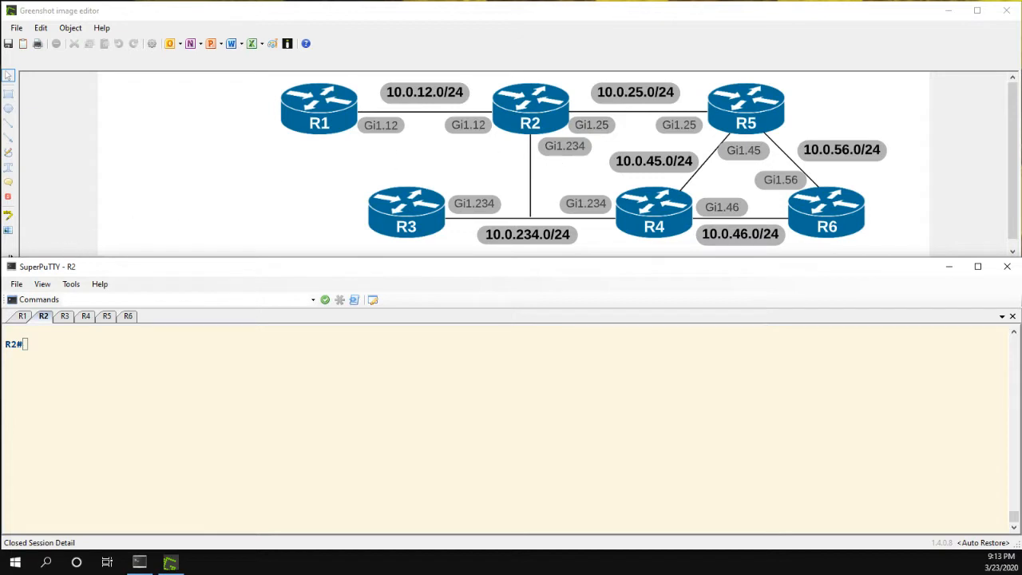
pyautogui.moveTo(81, 354)
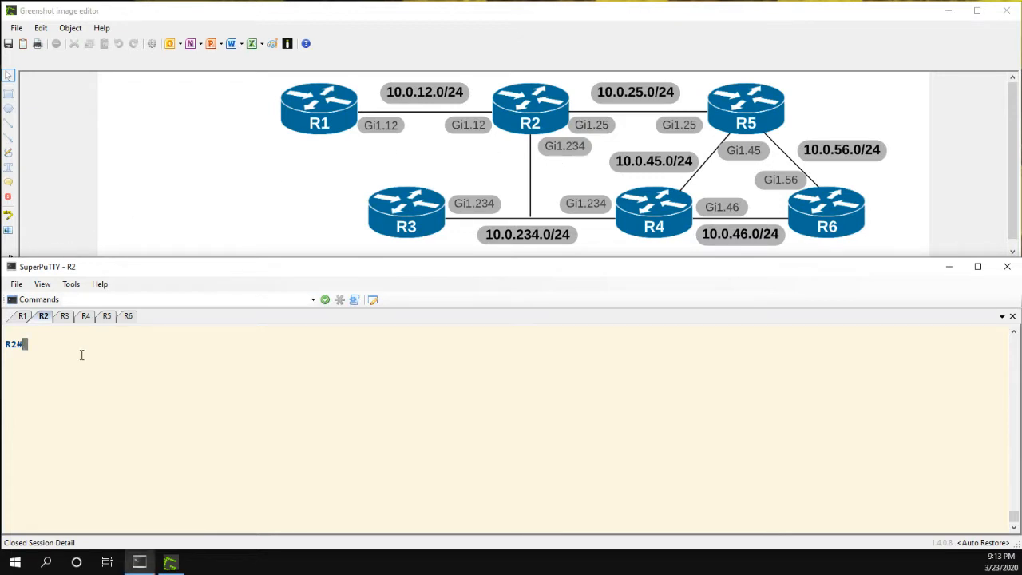
# Step: Run 'show ip route 6.6.6.6' on R2, highlight metric 10880 and trace the R2–R5–R6 path on the diagram
pyautogui.write('show ip ro')
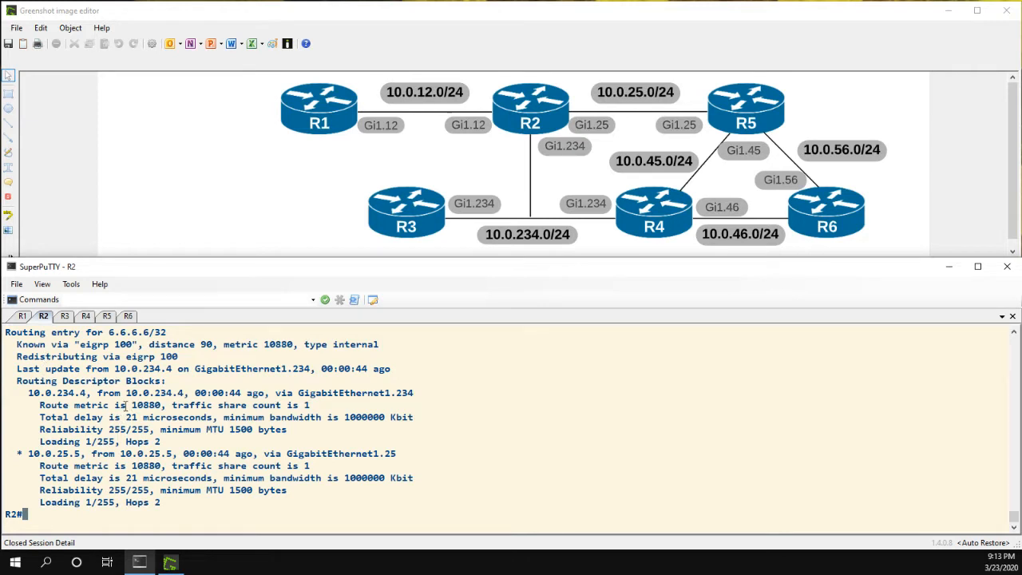
pyautogui.doubleClick(147, 405)
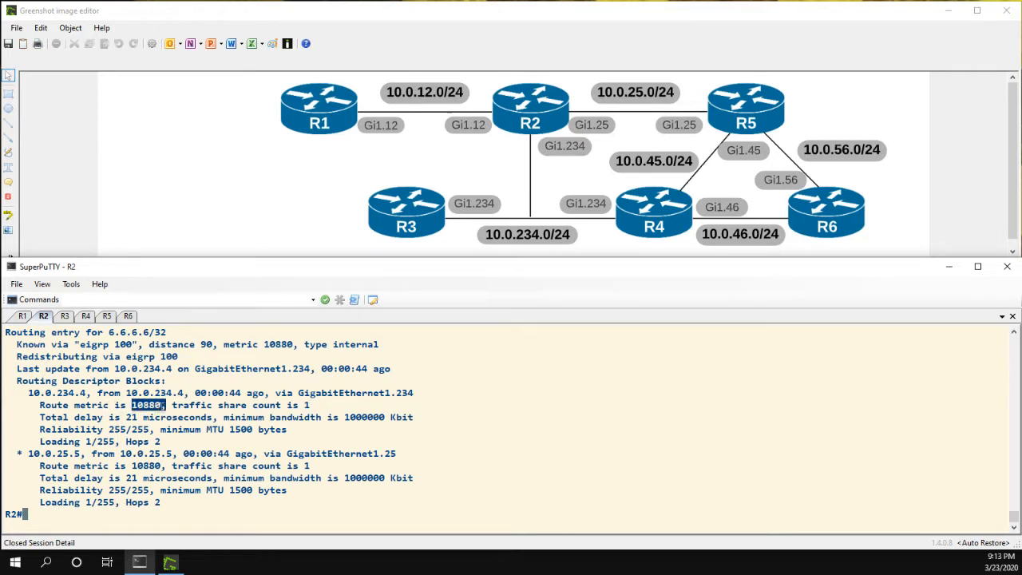
pyautogui.moveTo(136, 471)
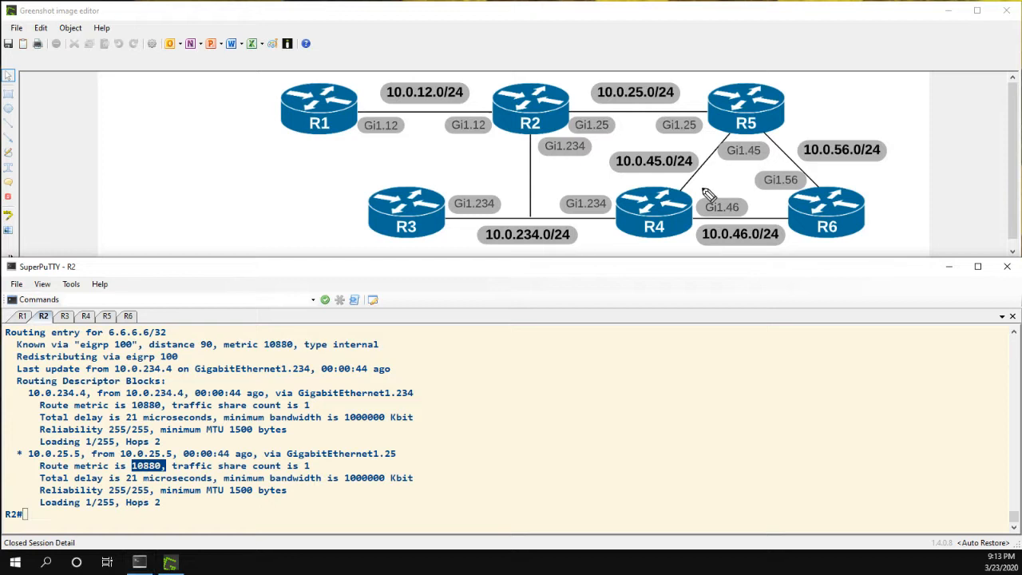
pyautogui.moveTo(716, 152)
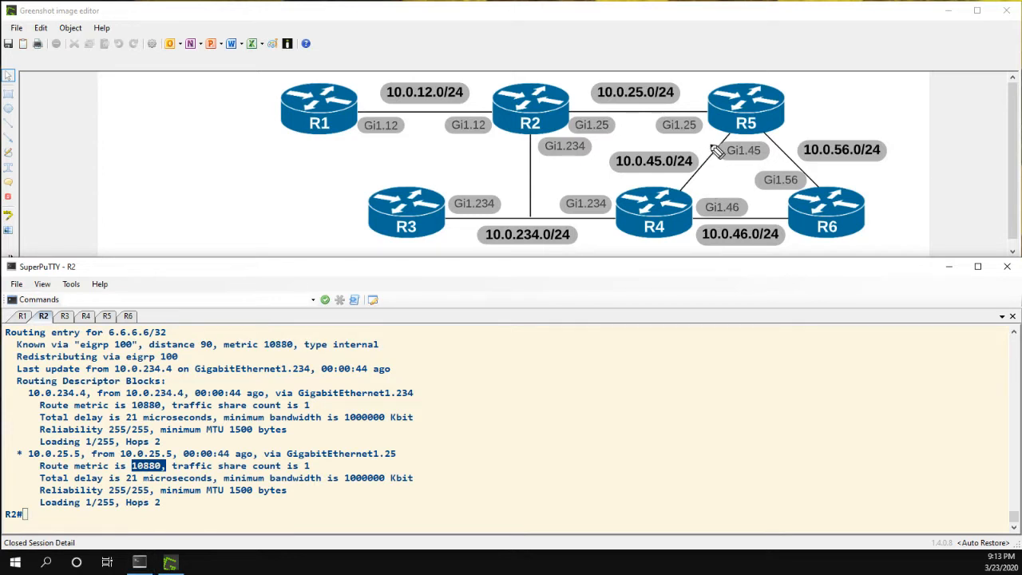
pyautogui.moveTo(781, 177)
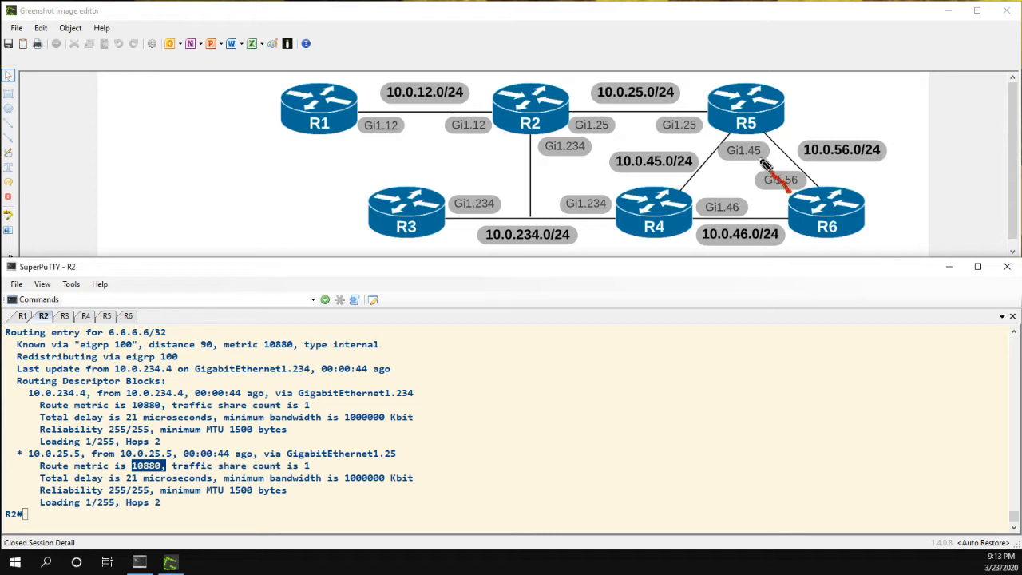
pyautogui.moveTo(571, 134); pyautogui.dragTo(774, 166)
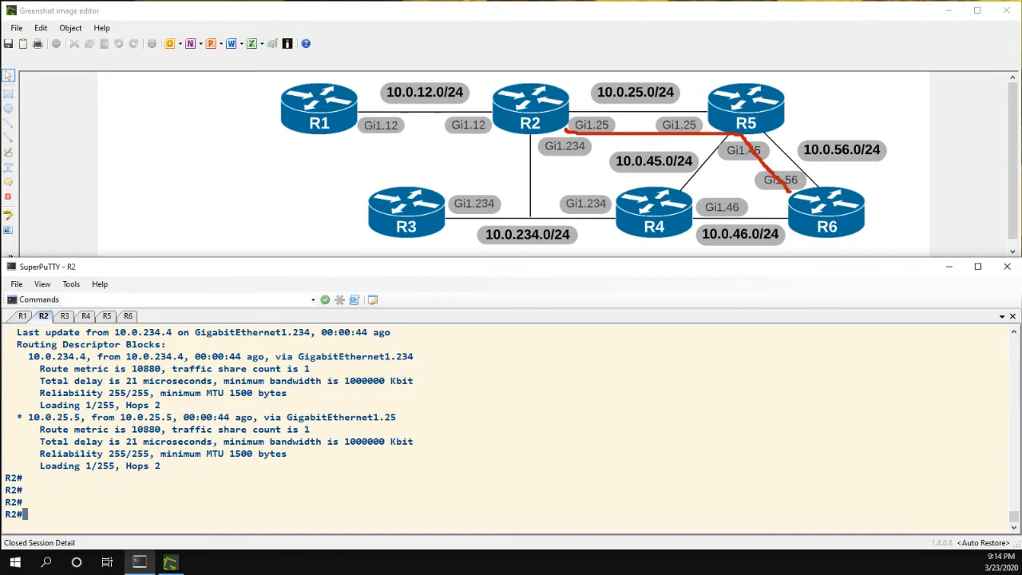
# Step: In configuration mode, create 'access-list 1 permit host 6.6.6.6'
pyautogui.write('conf t')
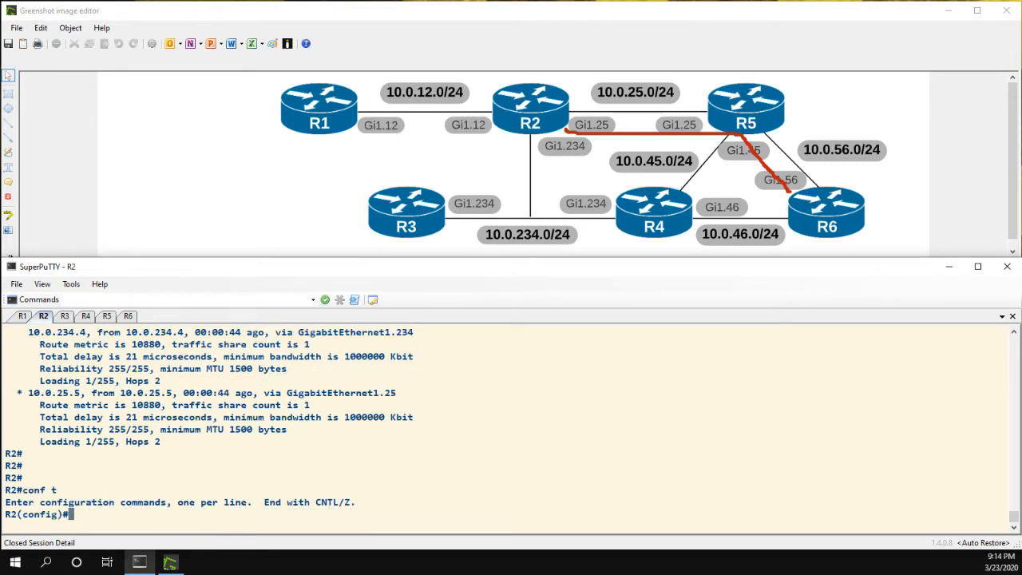
pyautogui.write('access-list')
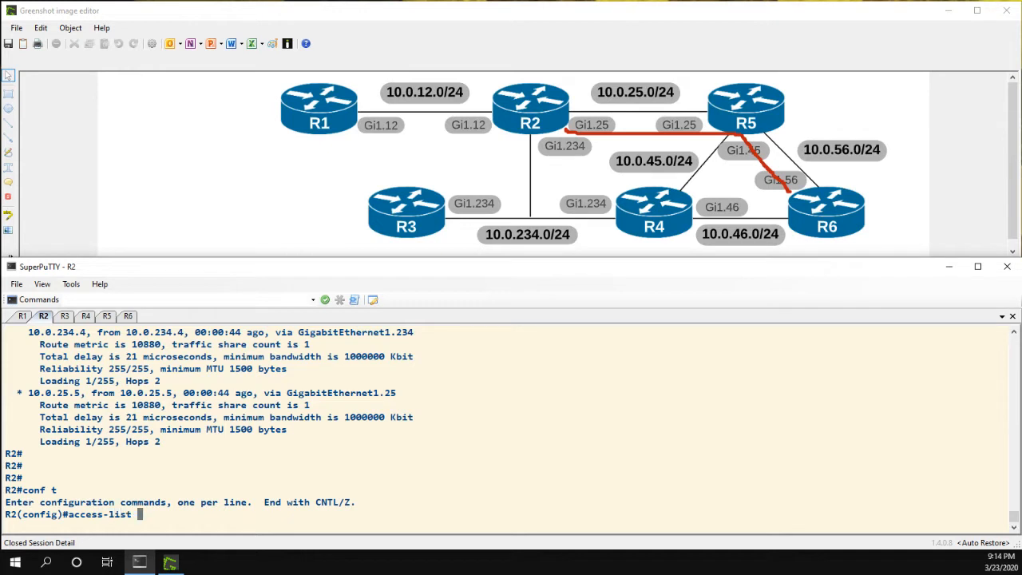
pyautogui.write('1')
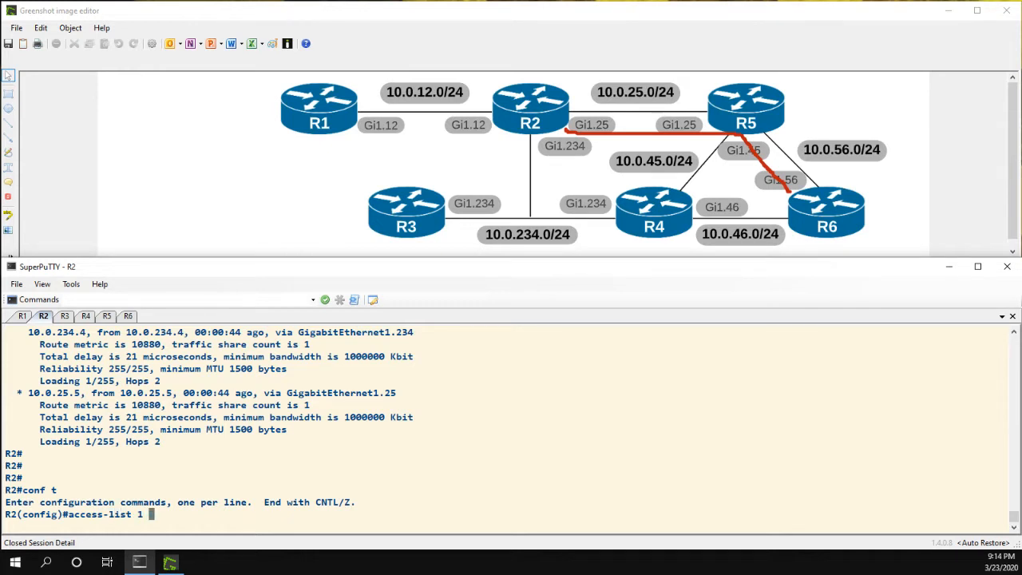
pyautogui.write('permit host 6.6.6.')
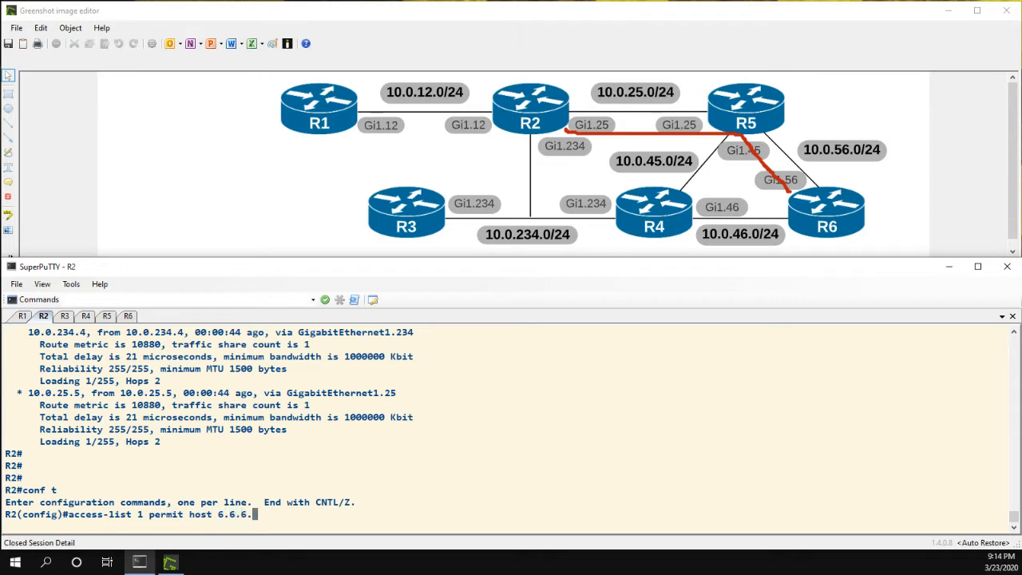
pyautogui.write('6')
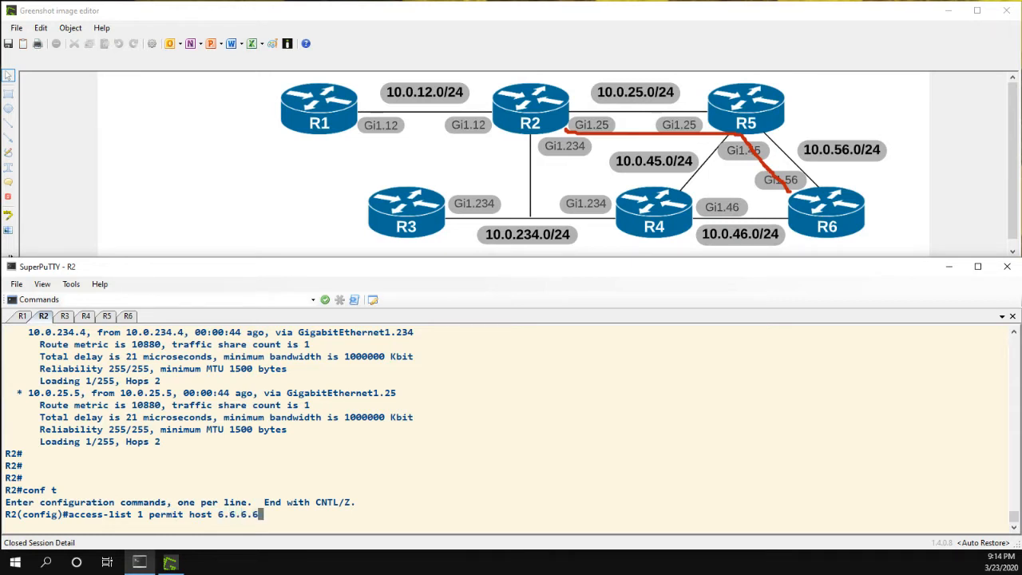
pyautogui.press('enter')
pyautogui.write('conf t')
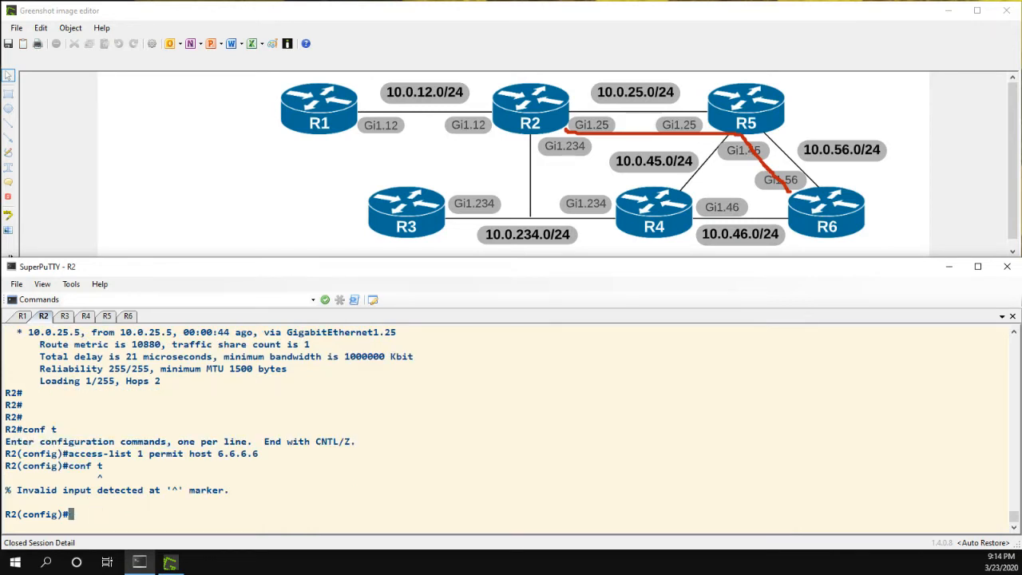
# Step: Enter router eigrp CCIE, address-family ipv4 unicast autonomous-system 100
pyautogui.write('router eigrp CCIE')
pyautogui.write('addres')
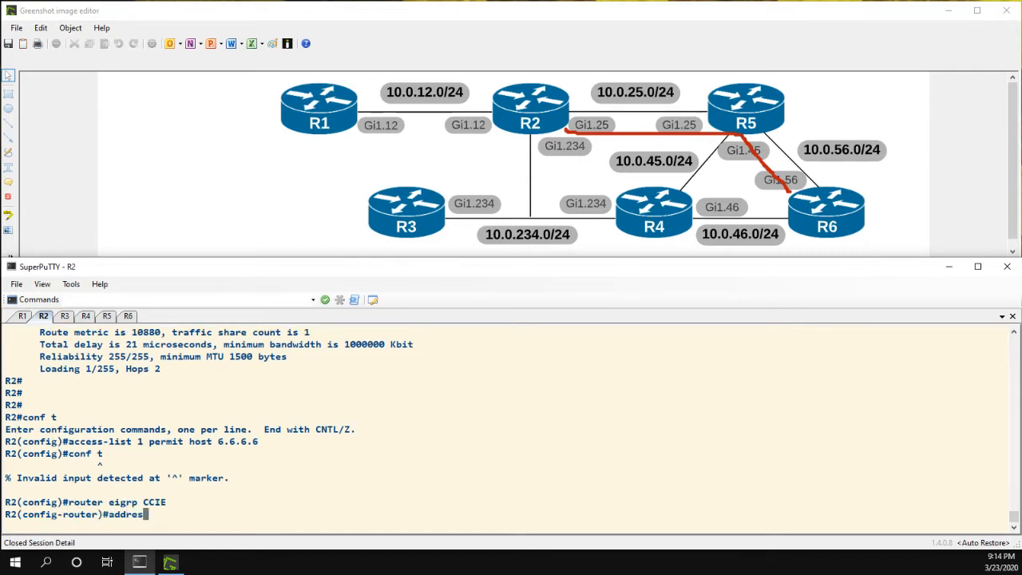
pyautogui.write('-family')
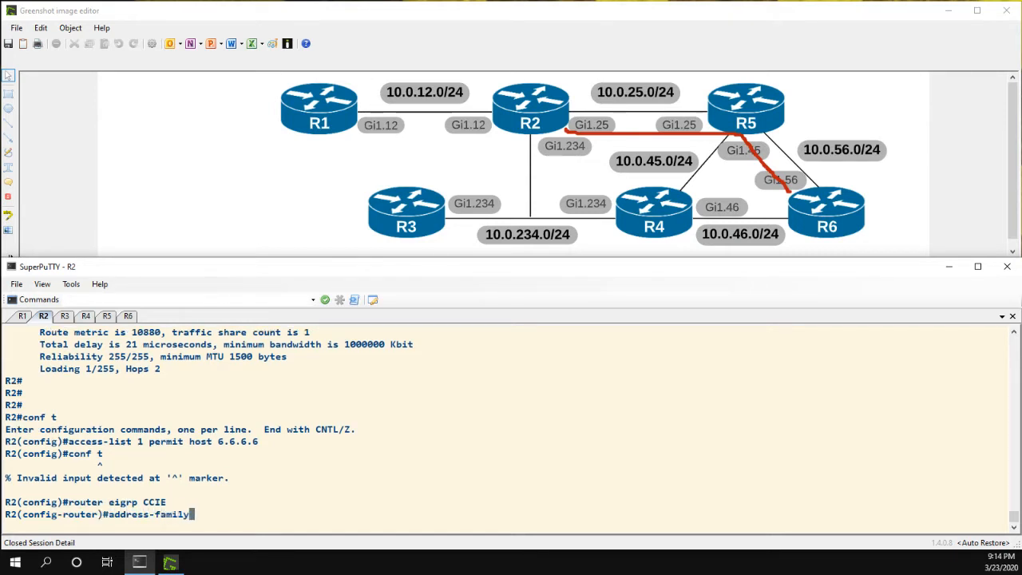
pyautogui.write('ipv4 unica')
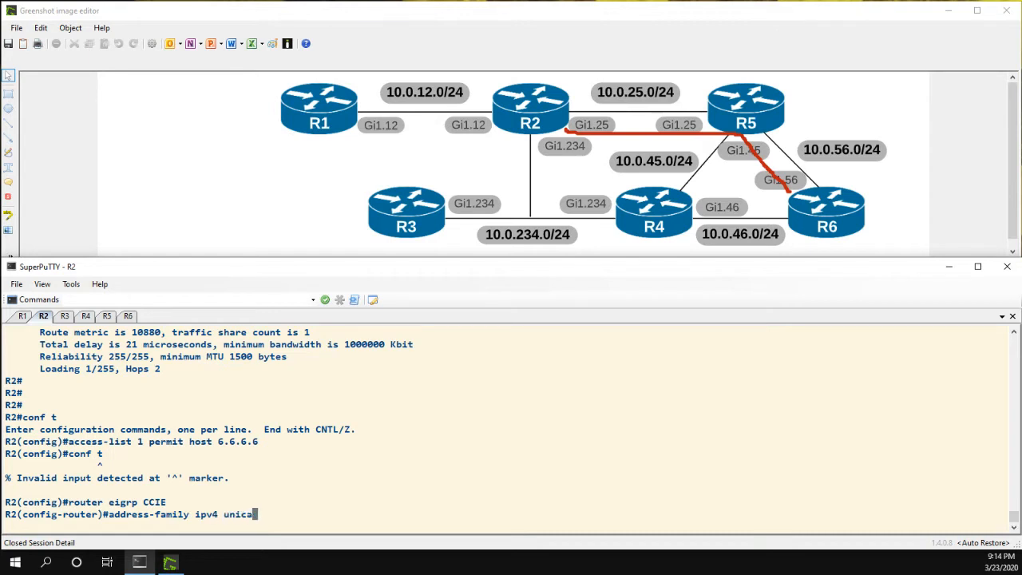
pyautogui.write('autonomous-system 100')
pyautogui.write('topology base')
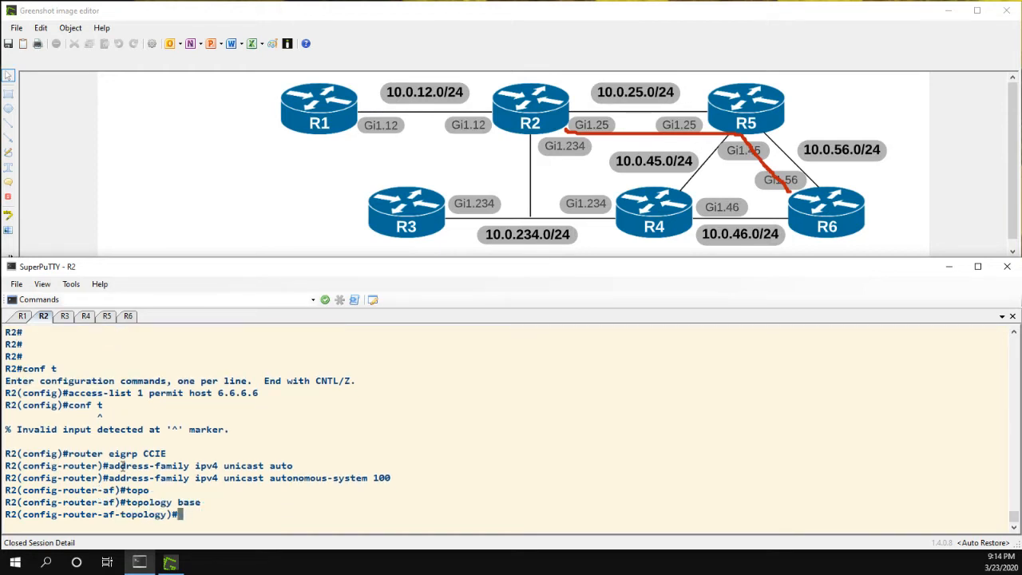
# Step: List the topology base command options with '?' and begin an offset-list command
pyautogui.write('?')
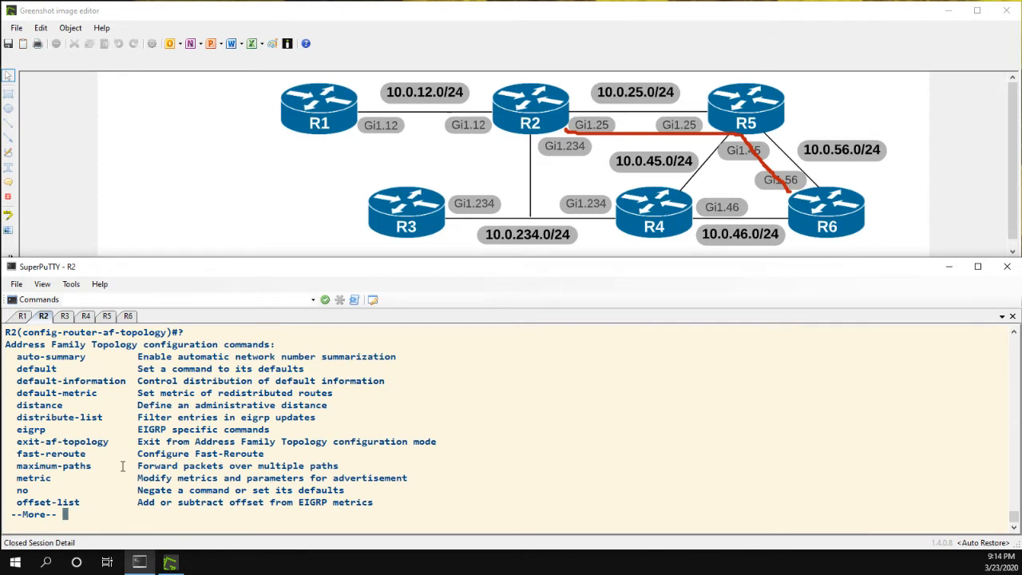
pyautogui.press('space')
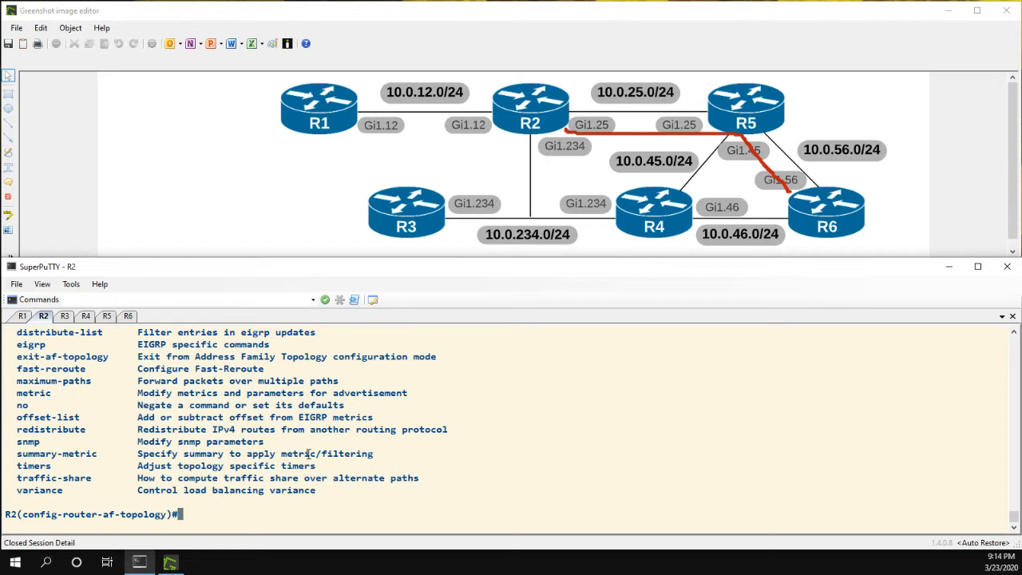
pyautogui.moveTo(243, 499)
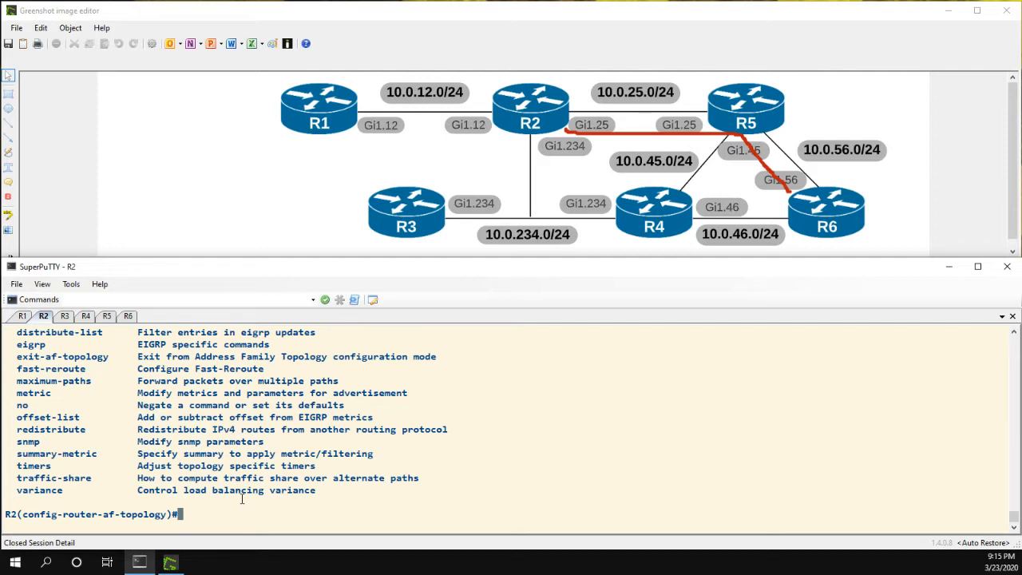
pyautogui.write('offset-list 1')
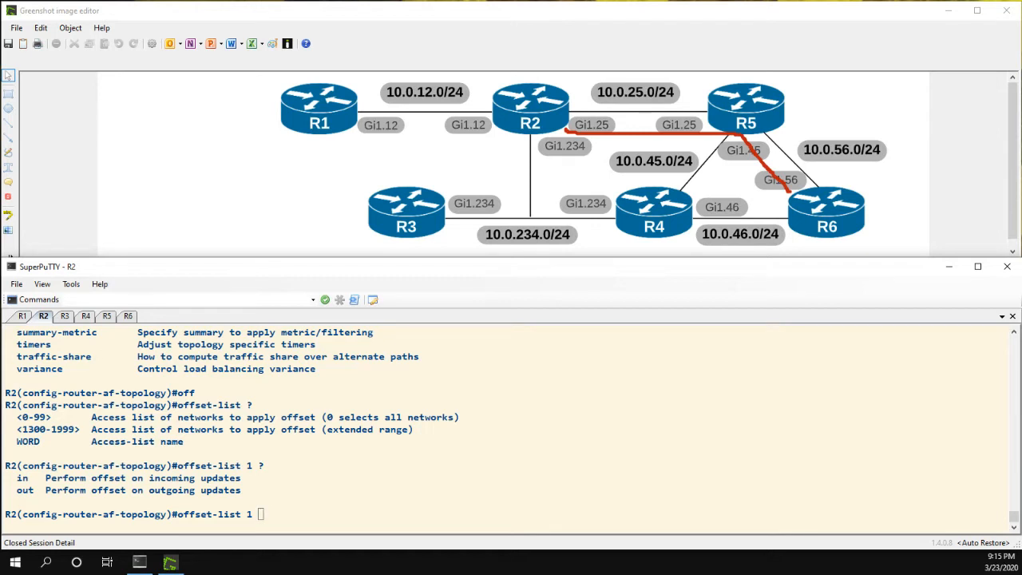
pyautogui.moveTo(729, 137)
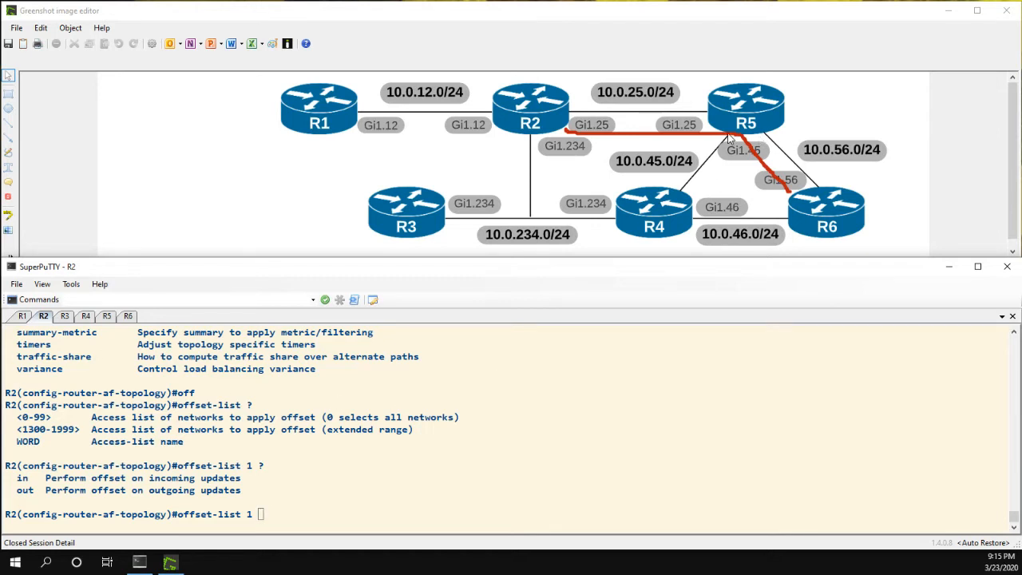
pyautogui.moveTo(684, 125)
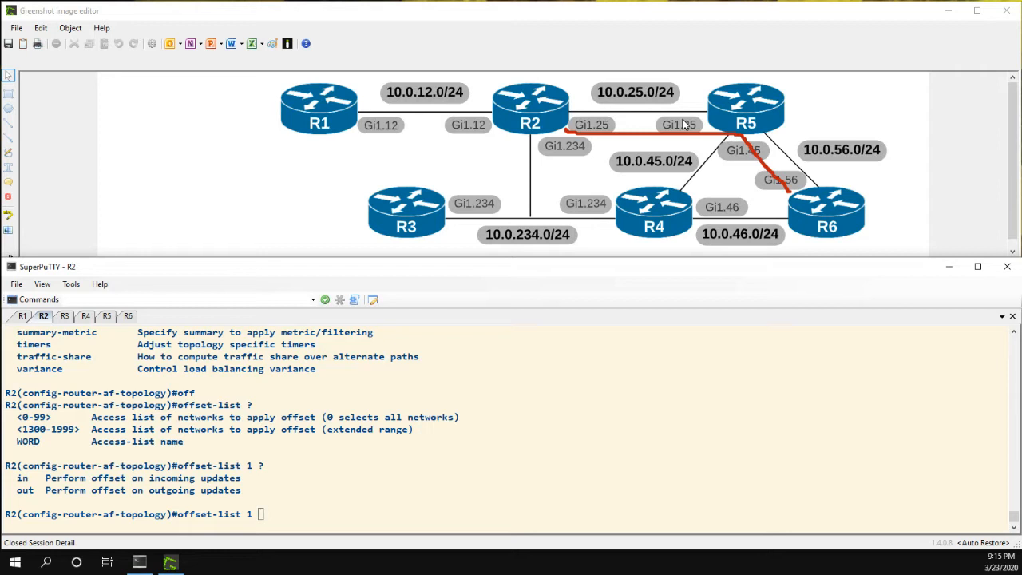
pyautogui.moveTo(692, 125)
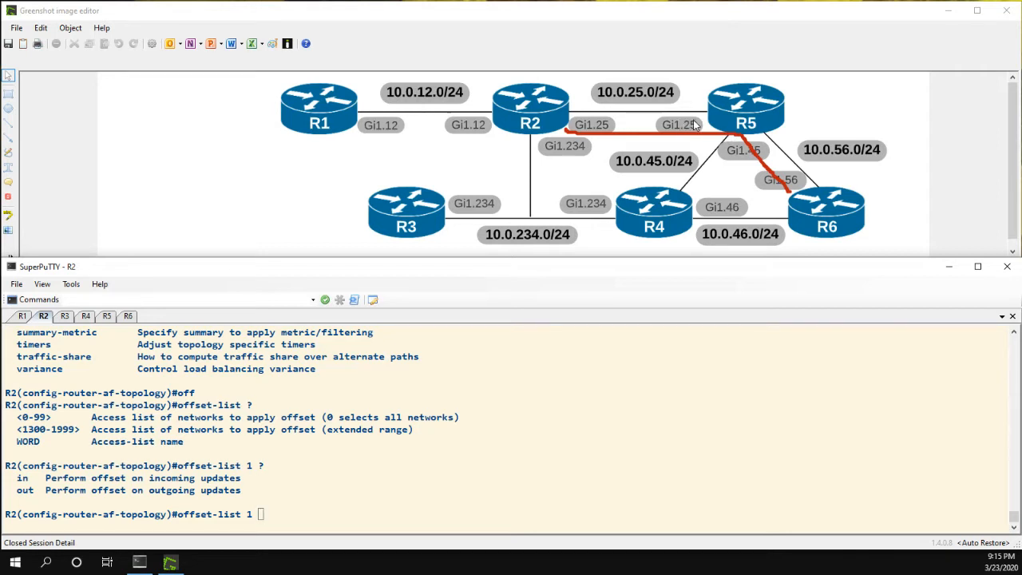
pyautogui.moveTo(706, 135)
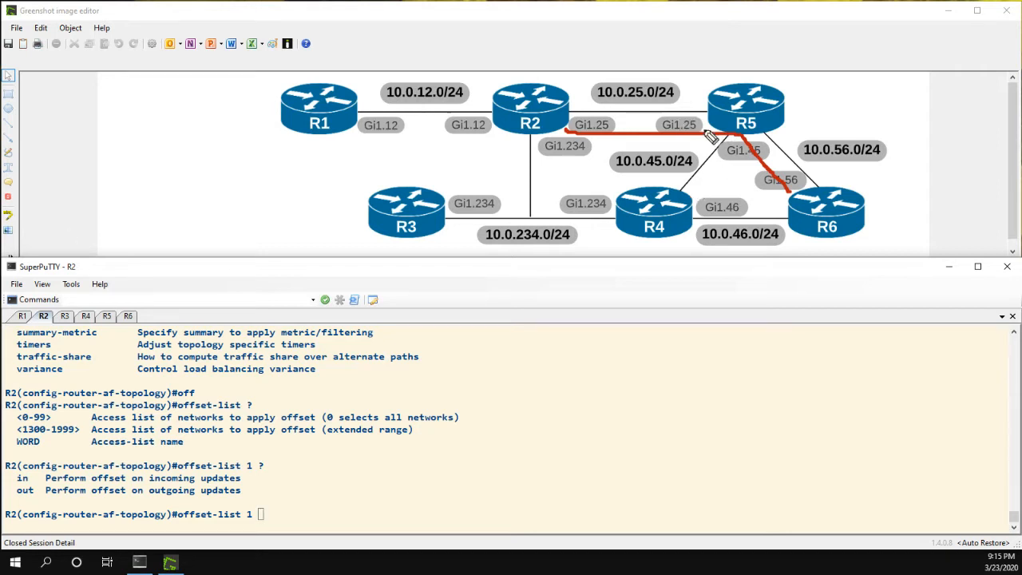
pyautogui.moveTo(706, 131)
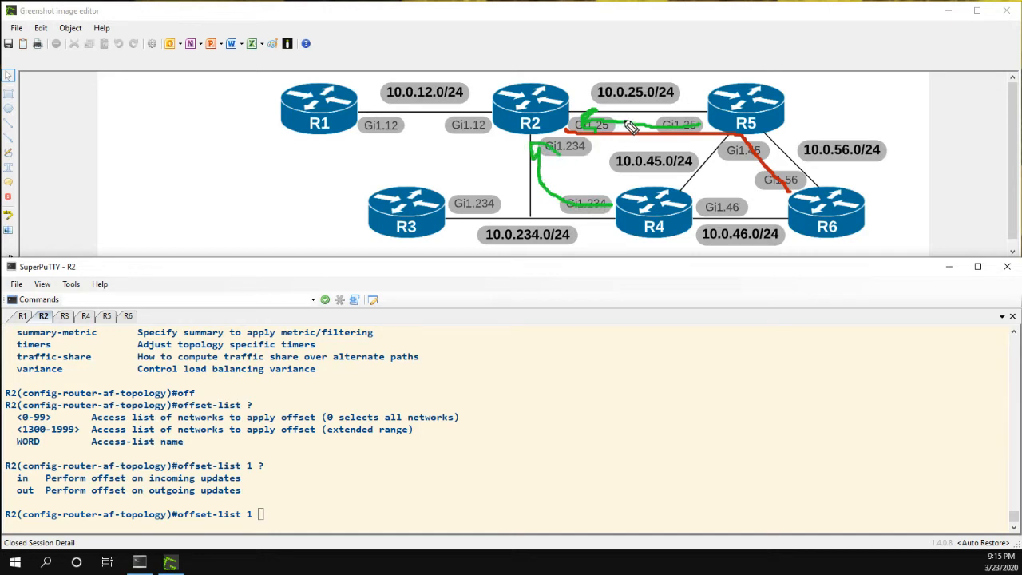
pyautogui.moveTo(591, 143)
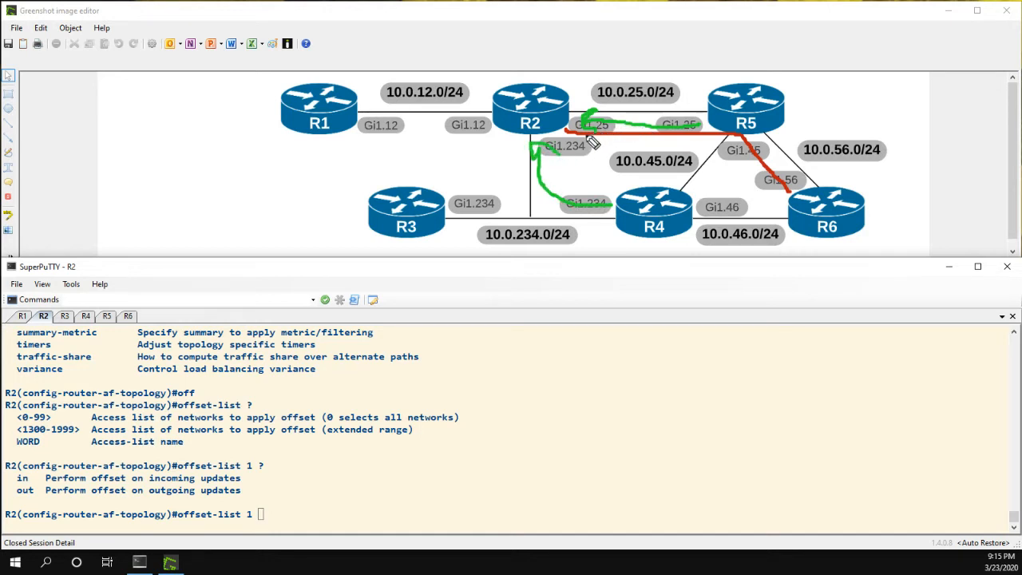
pyautogui.moveTo(604, 130)
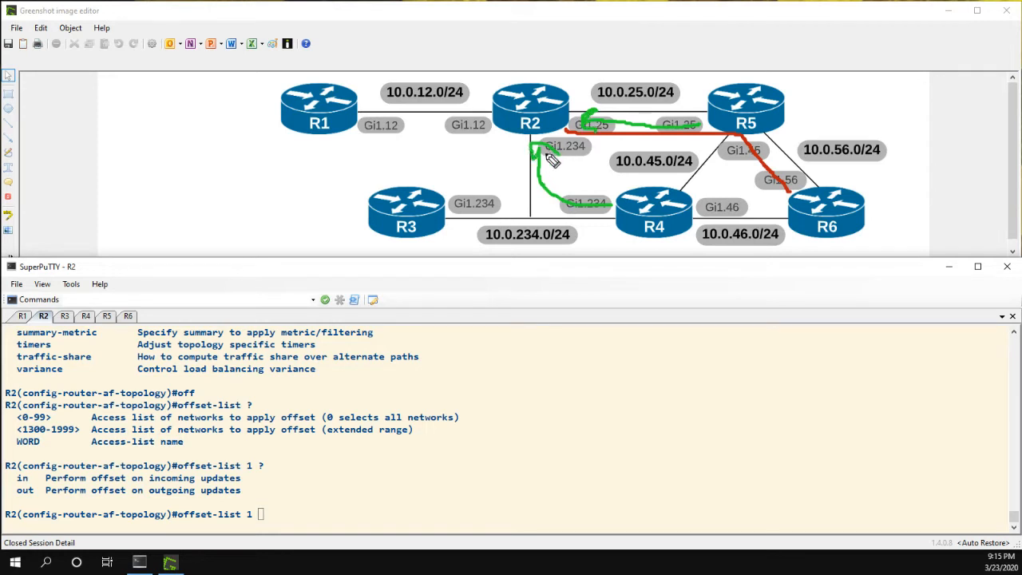
pyautogui.moveTo(518, 166)
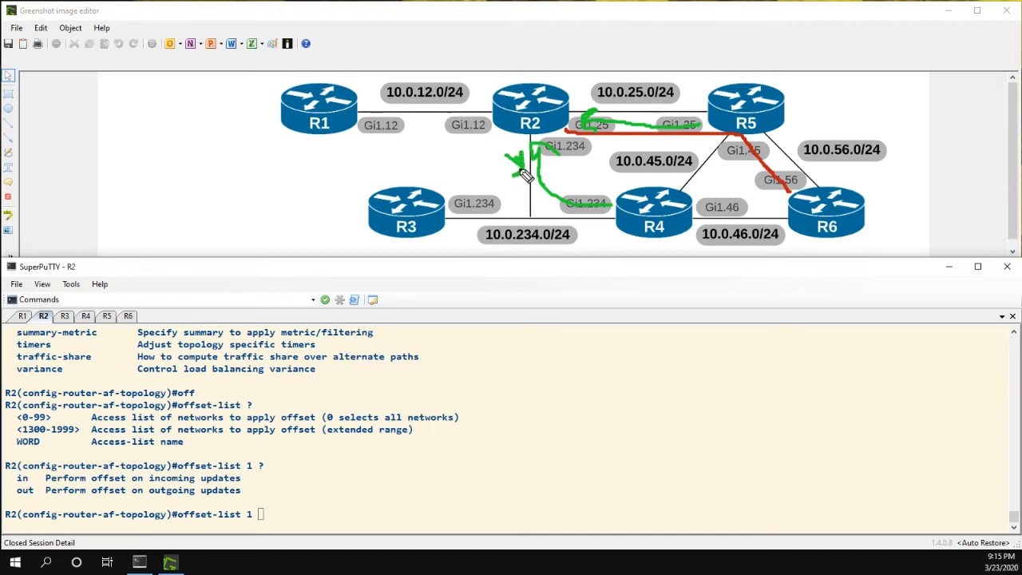
pyautogui.moveTo(508, 140)
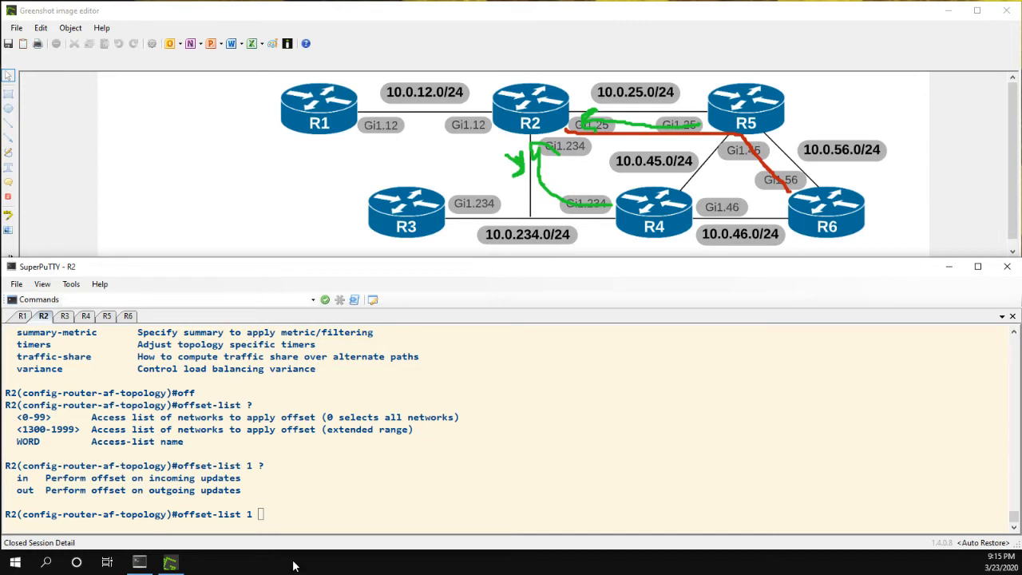
# Step: Complete 'offset-list 1 in 1000 gi1.234' using ? help for the interface choices
pyautogui.write('in')
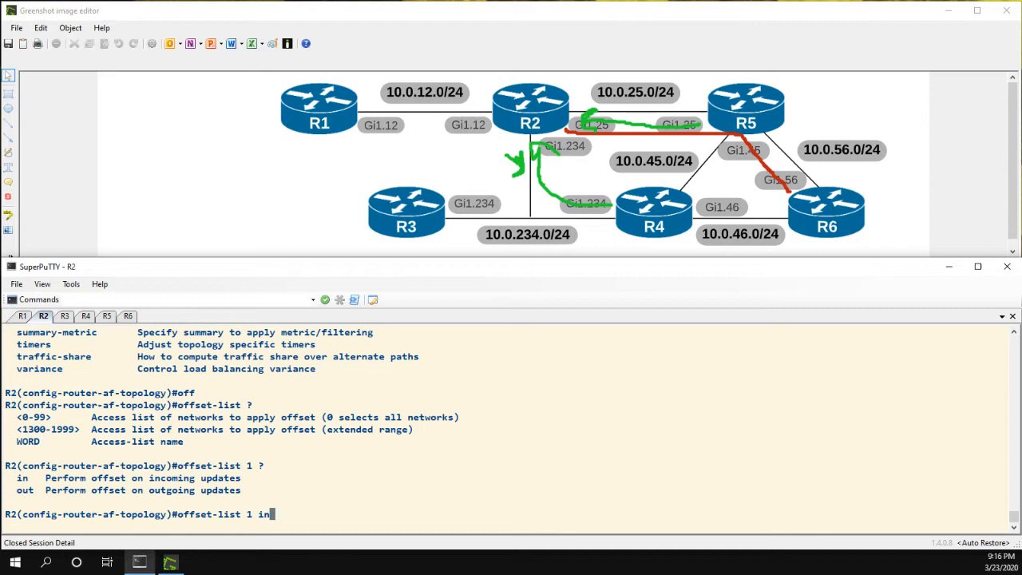
pyautogui.write('?')
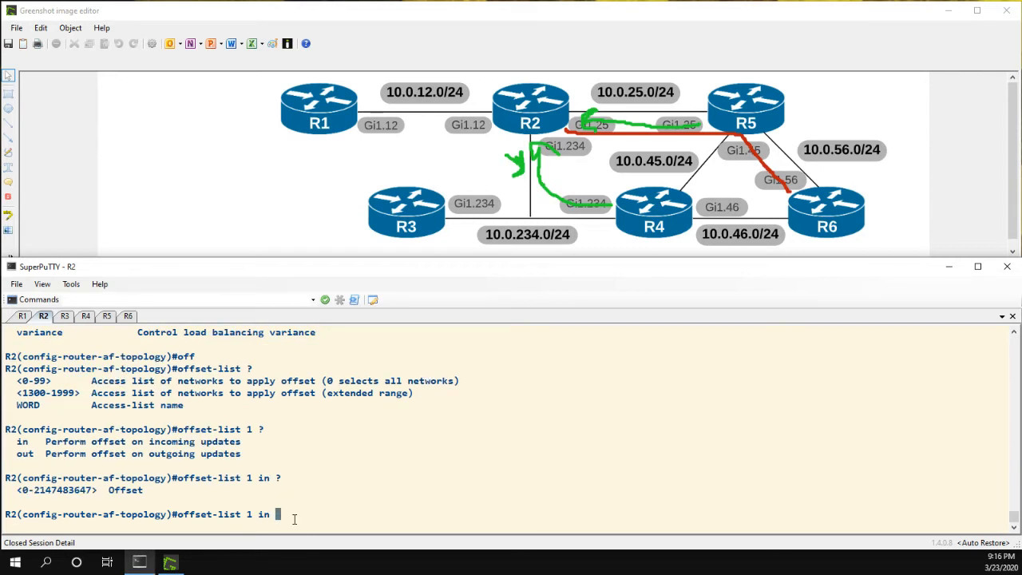
pyautogui.write('1000 ?')
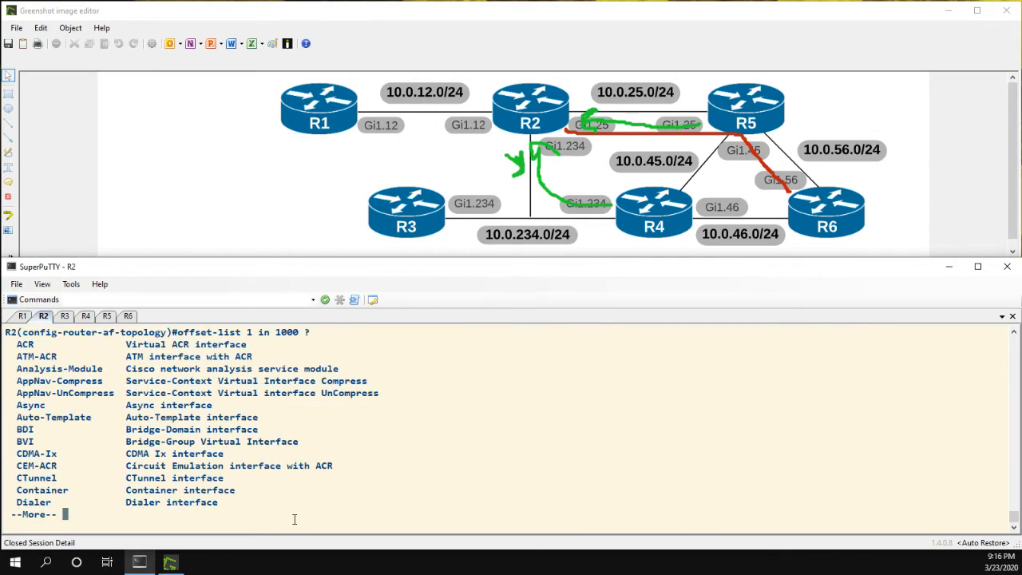
pyautogui.press('space')
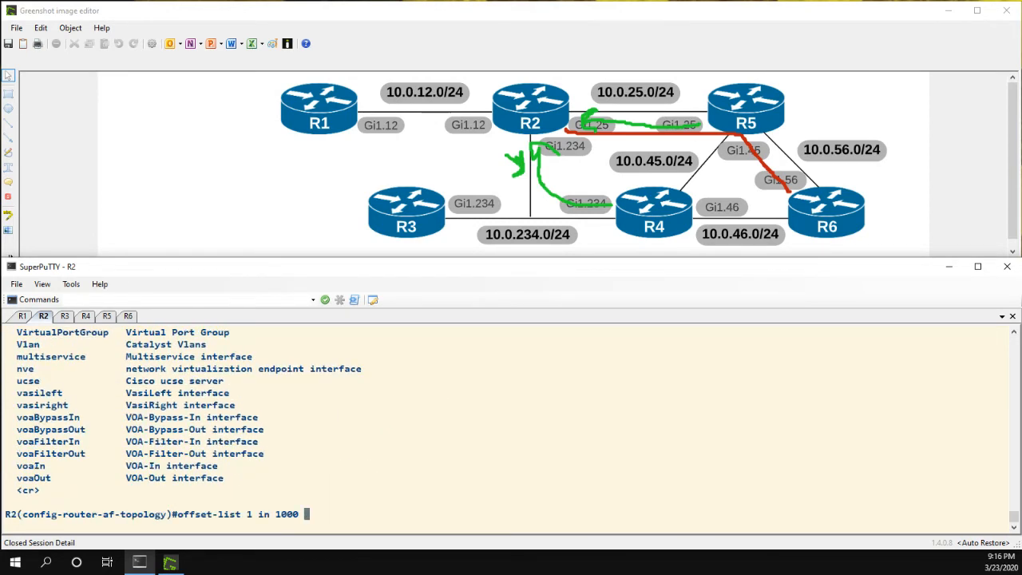
pyautogui.write('gi1.')
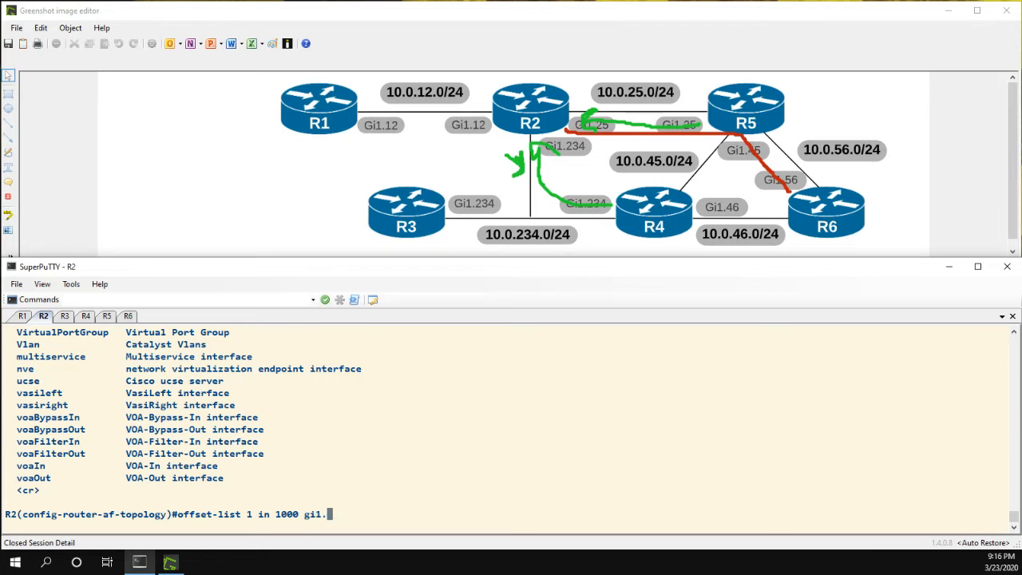
pyautogui.write('234')
pyautogui.write('end')
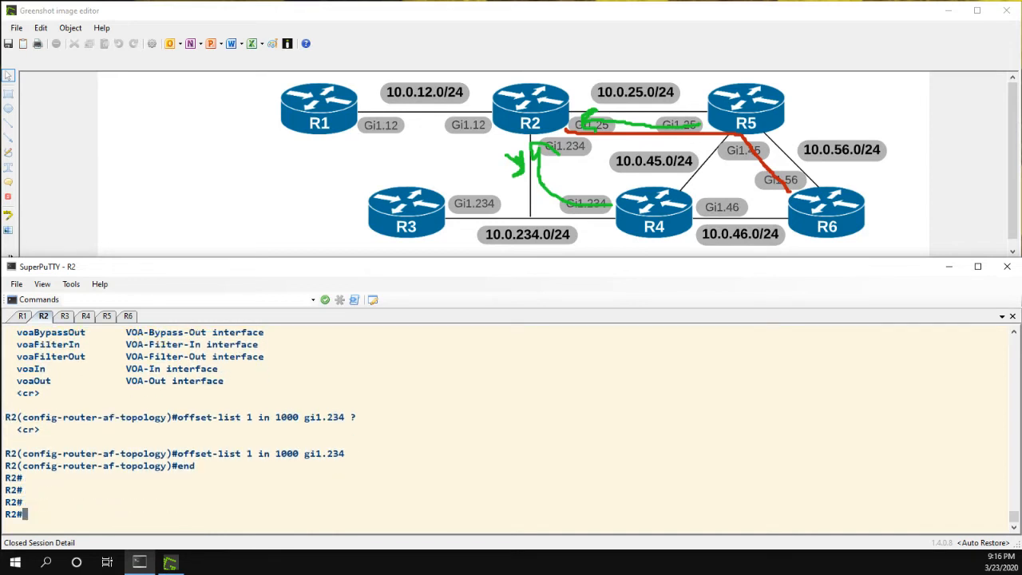
# Step: Run 'show ip route 6.6.6.6' again and highlight the single Gi1.25 path with metric 10880
pyautogui.write('show ip r')
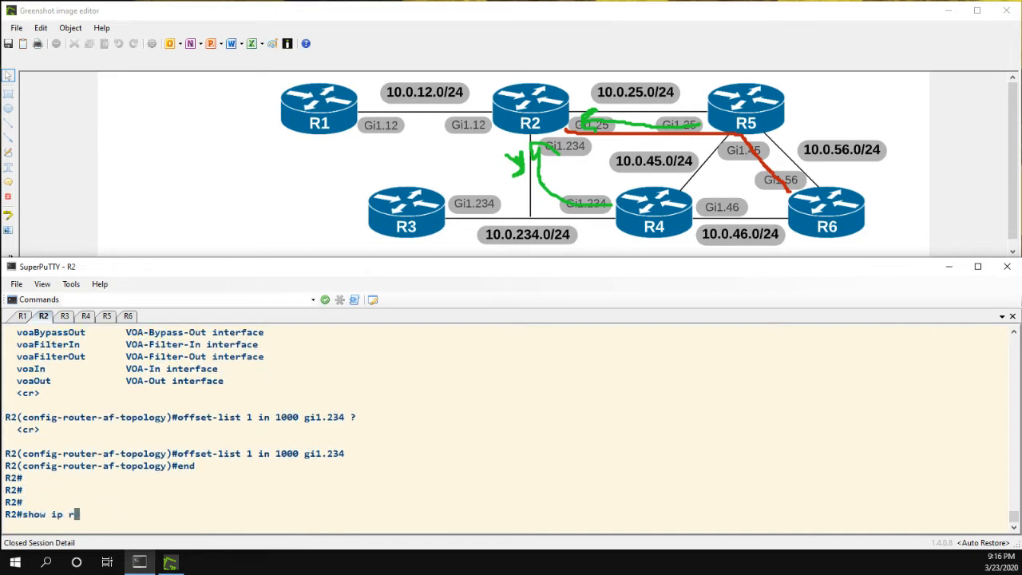
pyautogui.write('oute 6.6.6.')
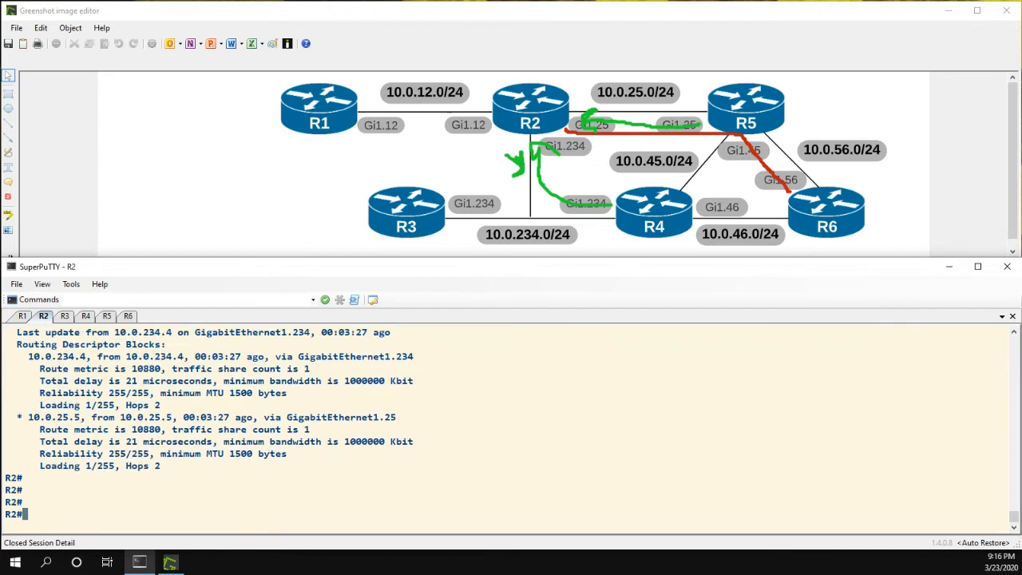
pyautogui.write('show ip route 6.6.6.6')
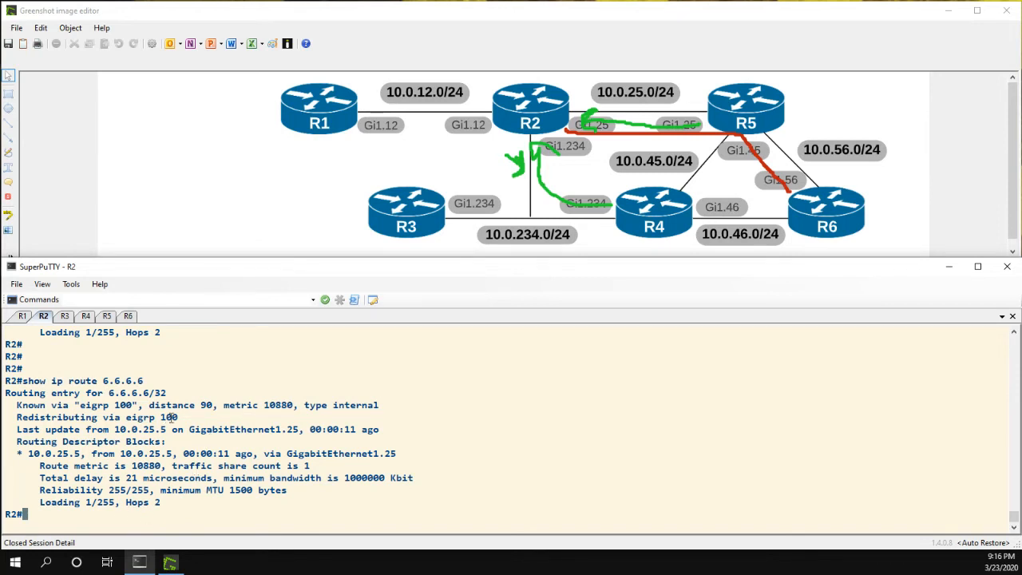
pyautogui.doubleClick(55, 454)
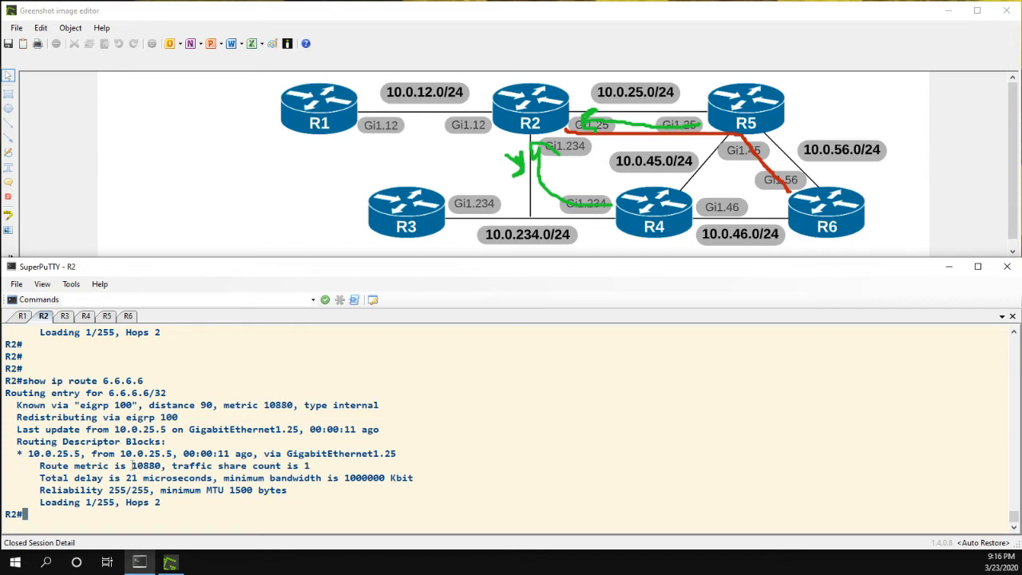
pyautogui.doubleClick(143, 466)
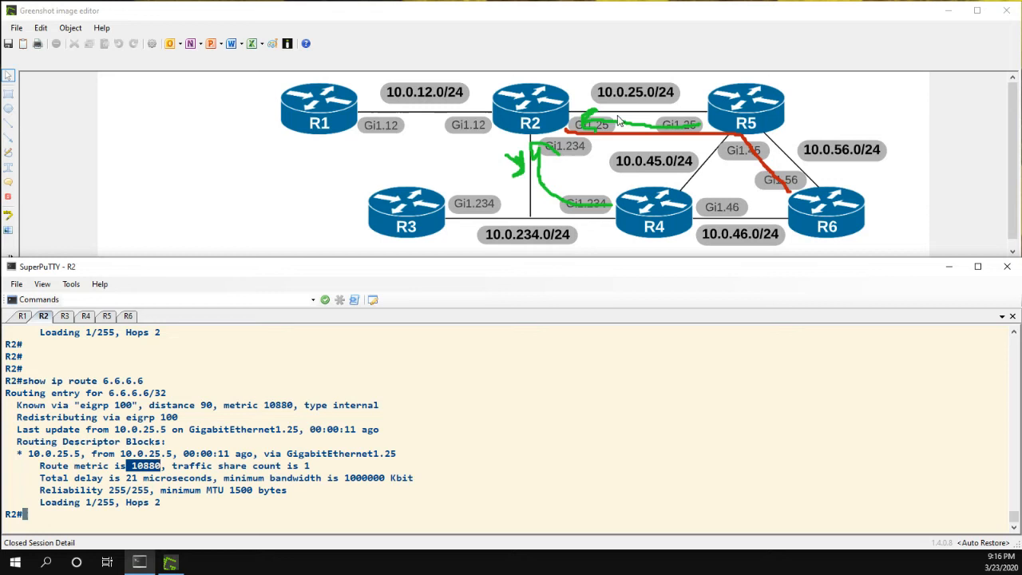
pyautogui.moveTo(661, 131)
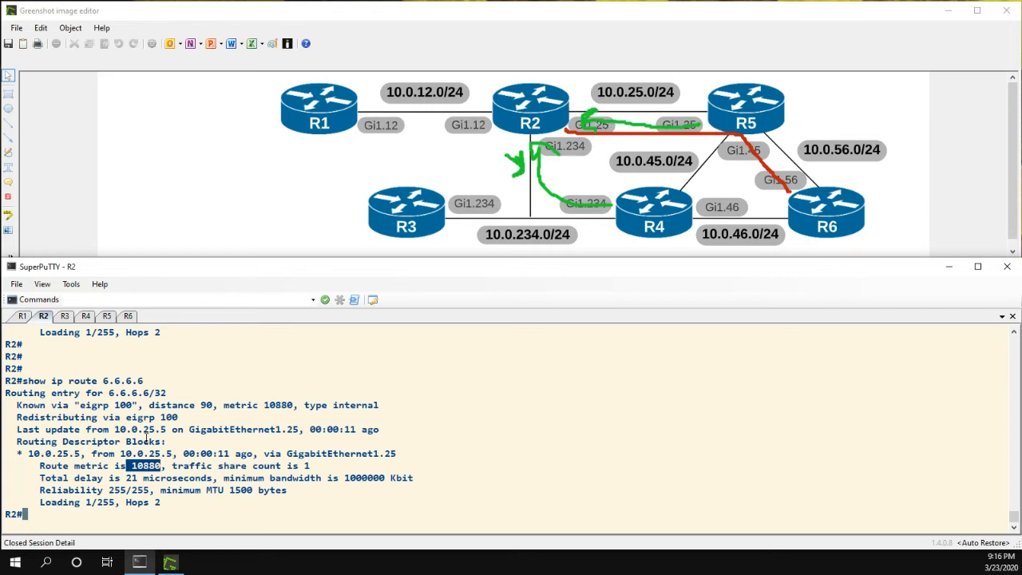
# Step: Run 'show ip eigrp topology 6.6.6.6/32' and highlight the Gi1.234 composite metric 1393640
pyautogui.write('show ip eigrp topology 6')
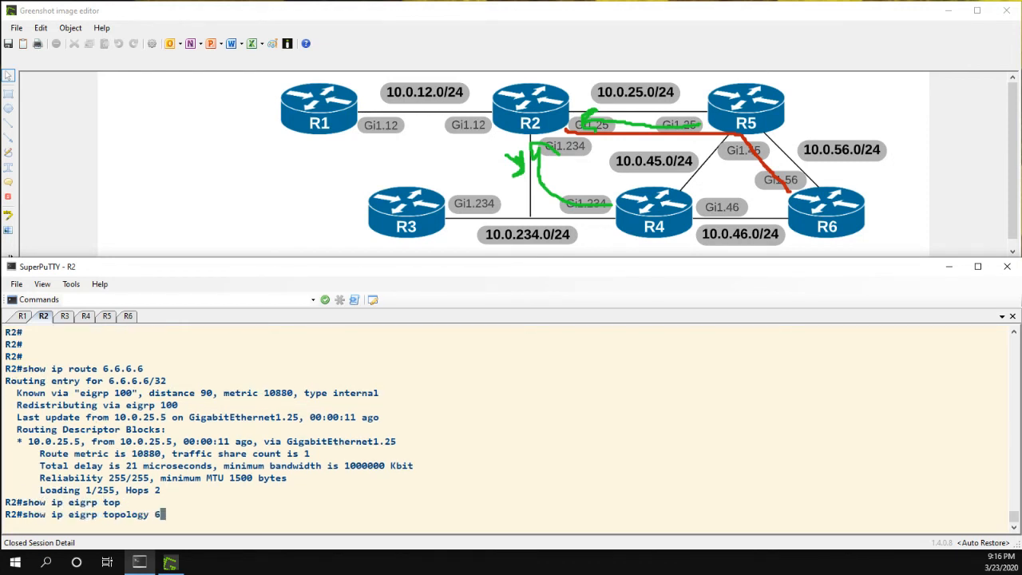
pyautogui.write('.6.6.6/')
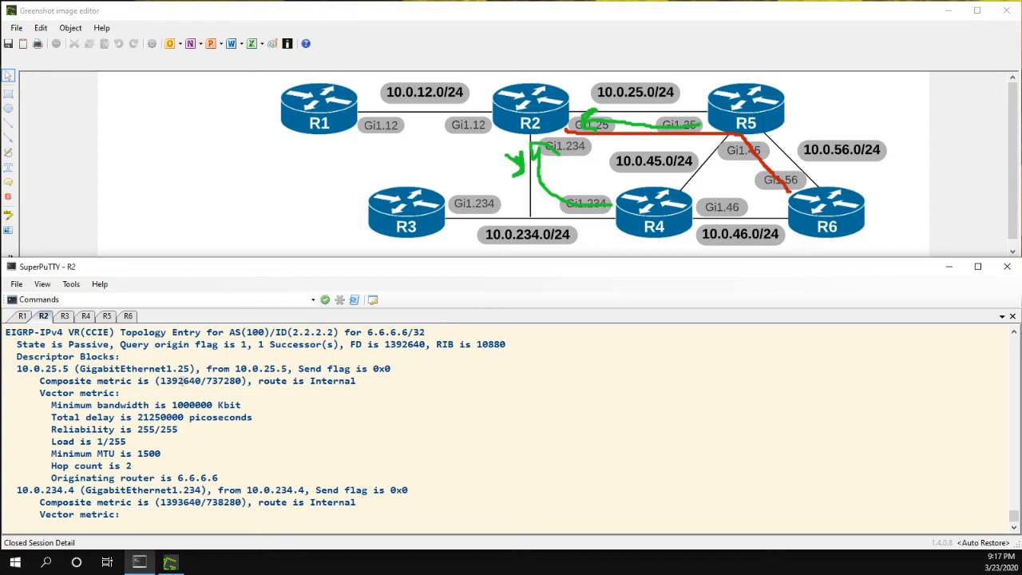
pyautogui.doubleClick(189, 381)
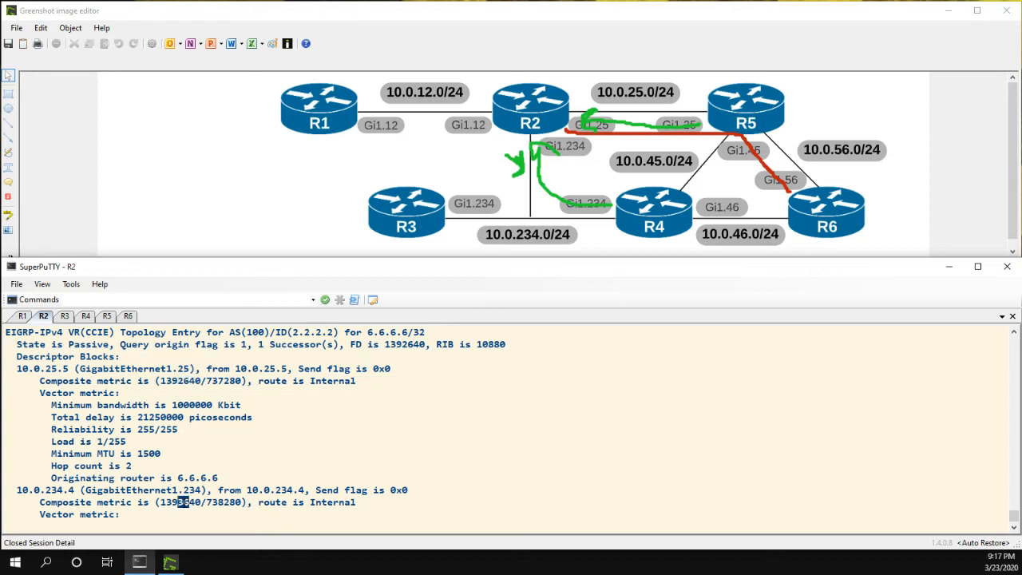
pyautogui.scroll(-3)
pyautogui.write('traceroute')
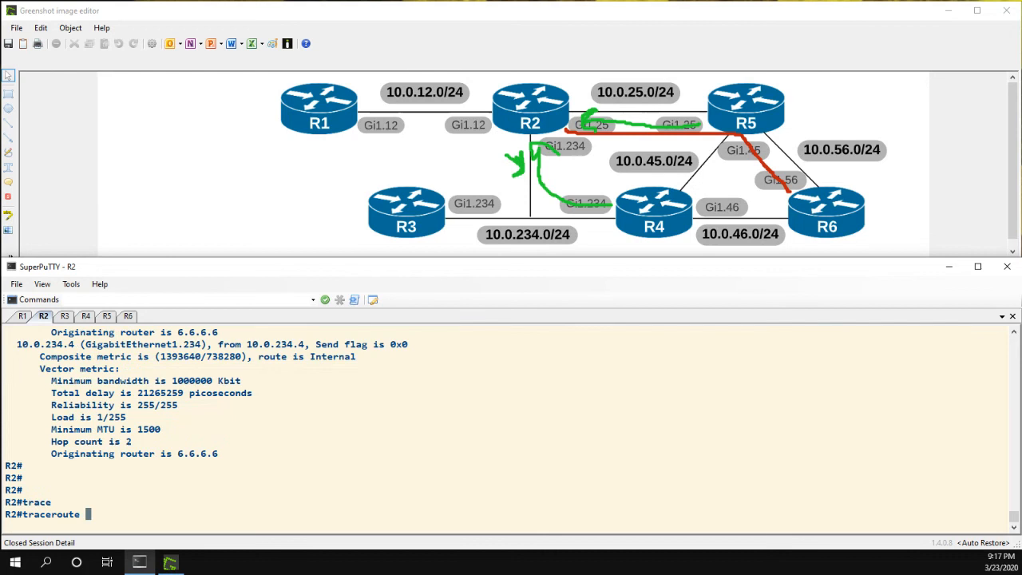
# Step: Type 'traceroute 6.6.6.6' at the R2# prompt
pyautogui.write('6.6.6.6')
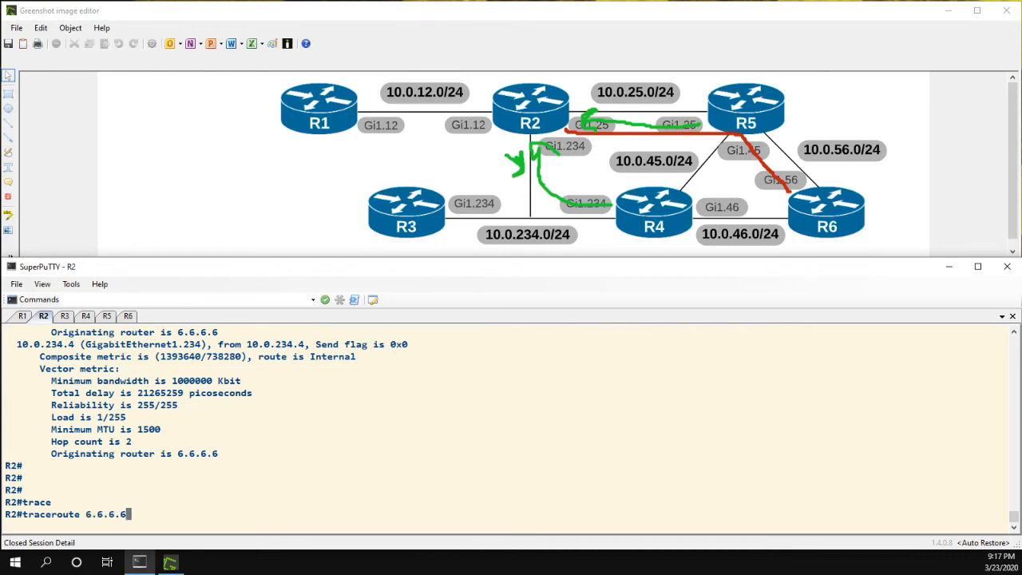